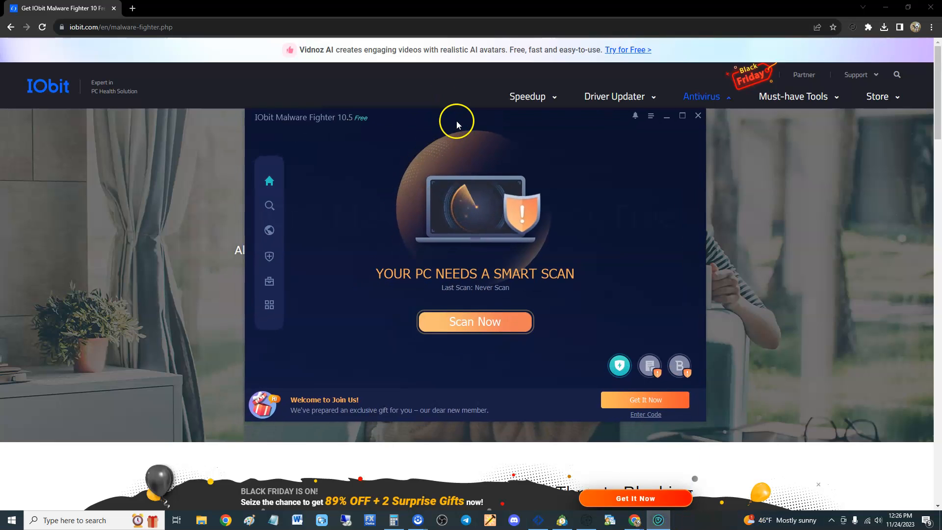
mouse_move(481, 157)
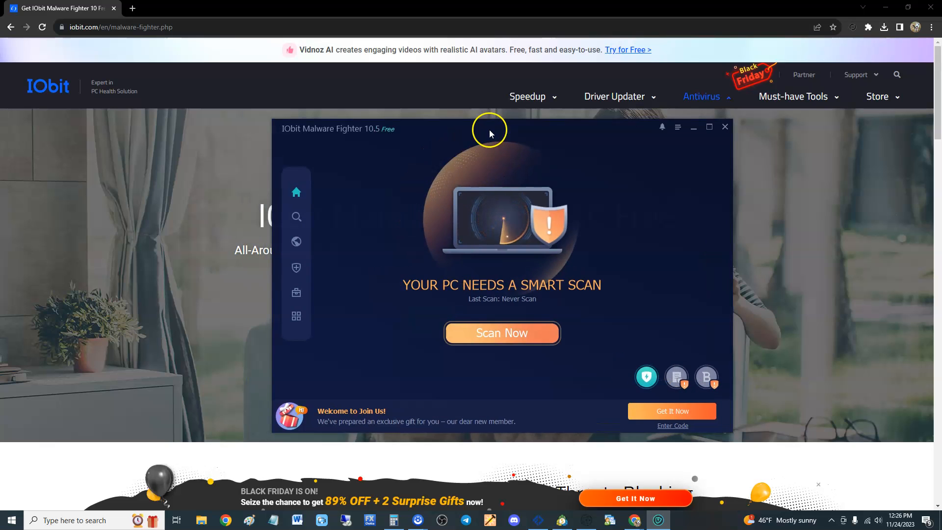
Hide Malware Fighter, open Apps & features, and scroll to the IObit and iTop entries.
left_click(725, 126)
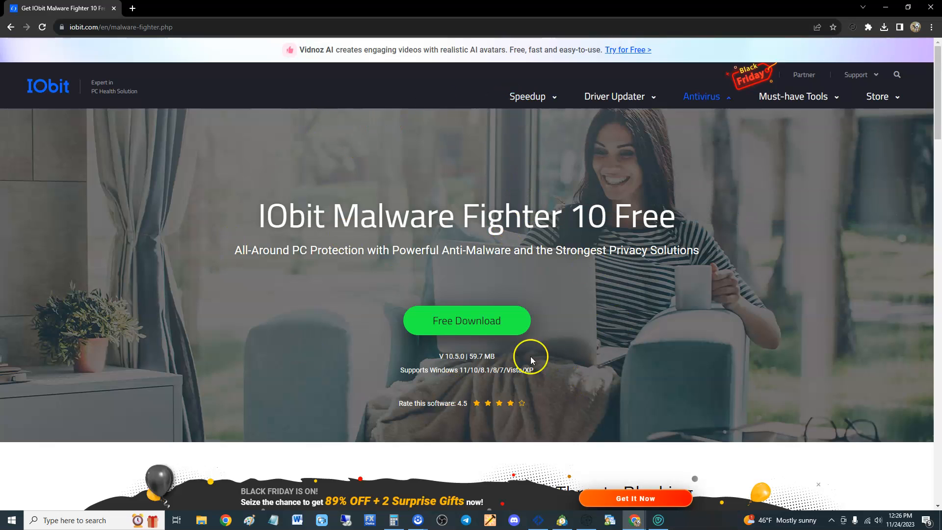
mouse_move(469, 332)
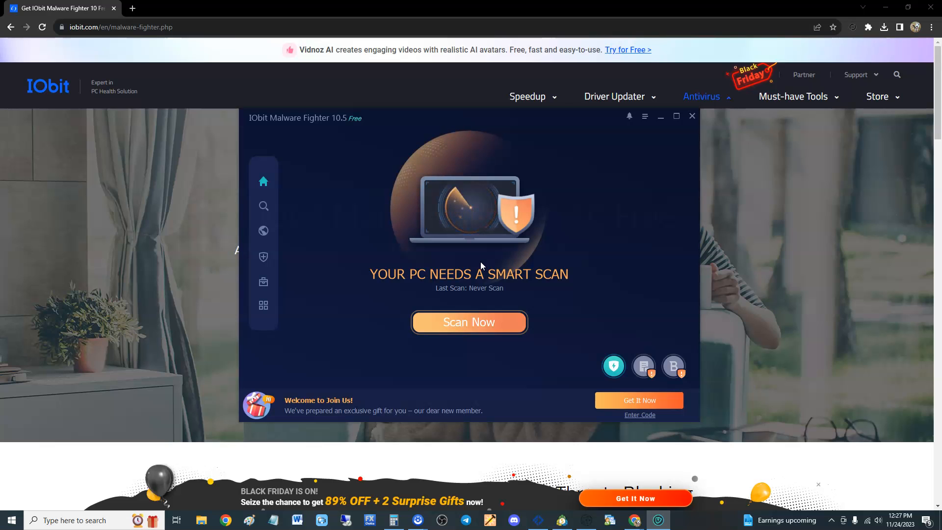
left_click(88, 520)
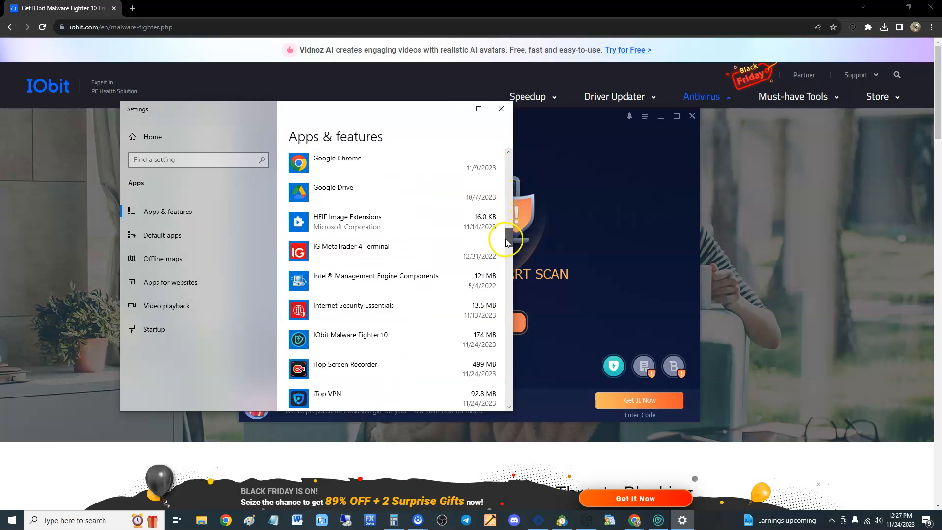
scroll("down", 3)
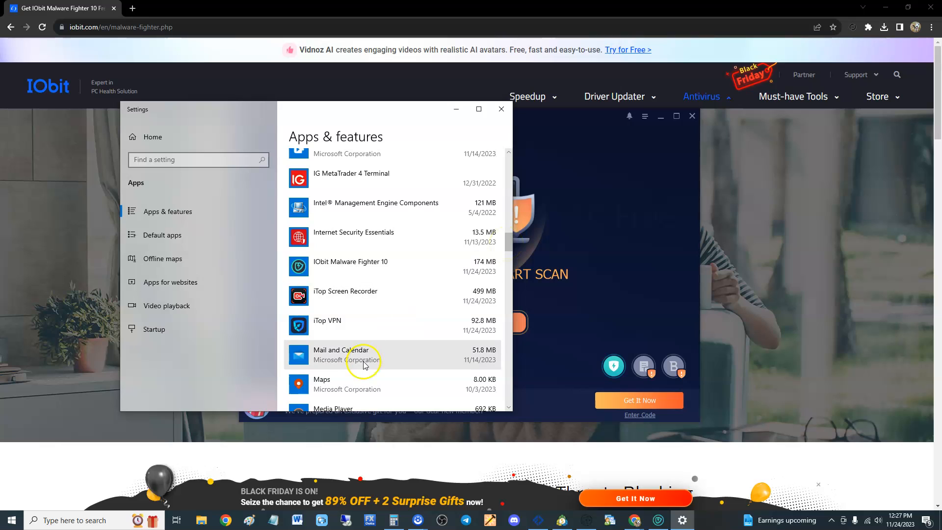
mouse_move(321, 302)
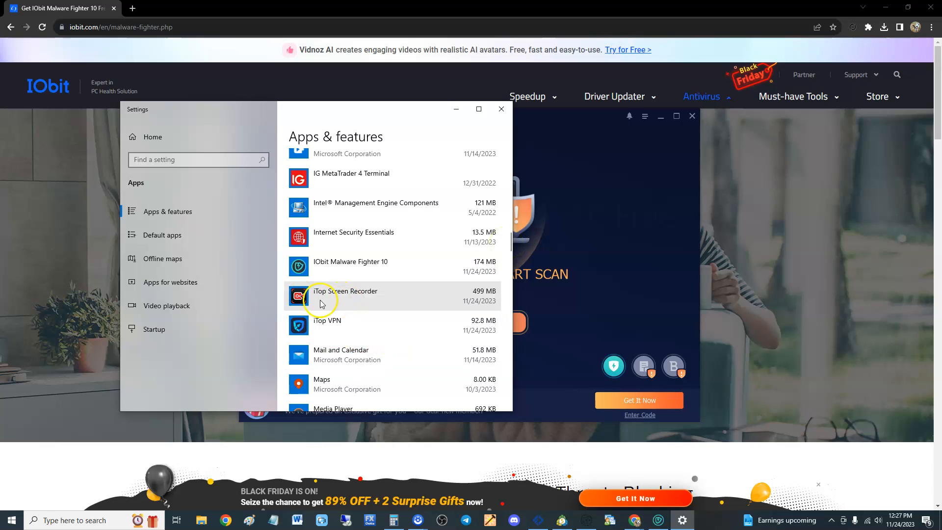
mouse_move(384, 302)
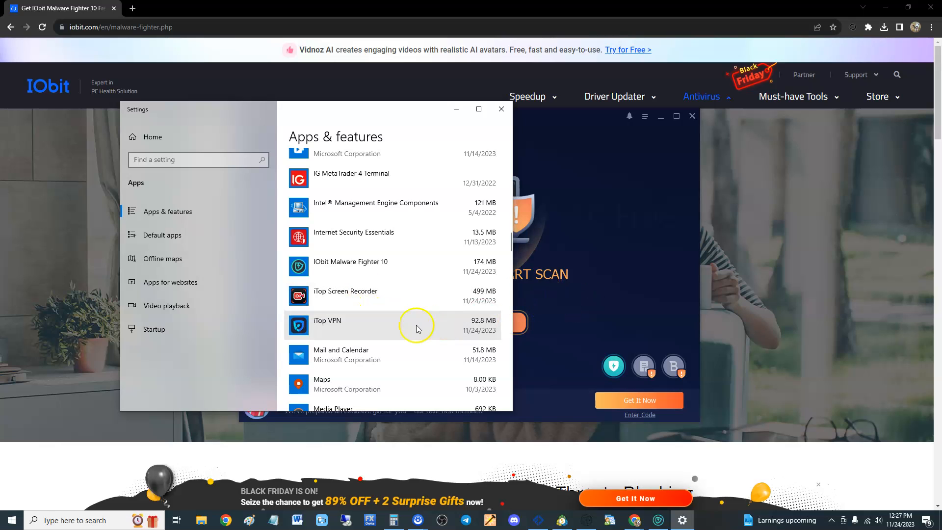
mouse_move(361, 301)
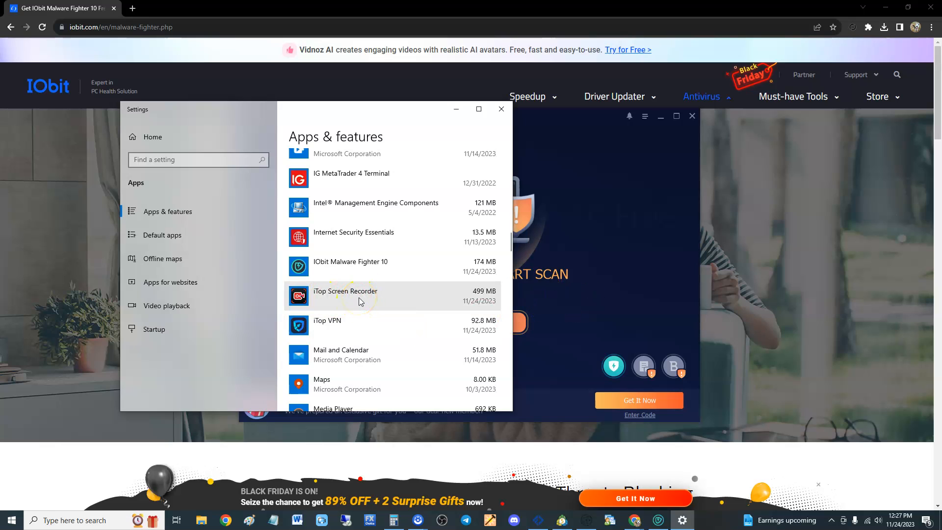
mouse_move(378, 296)
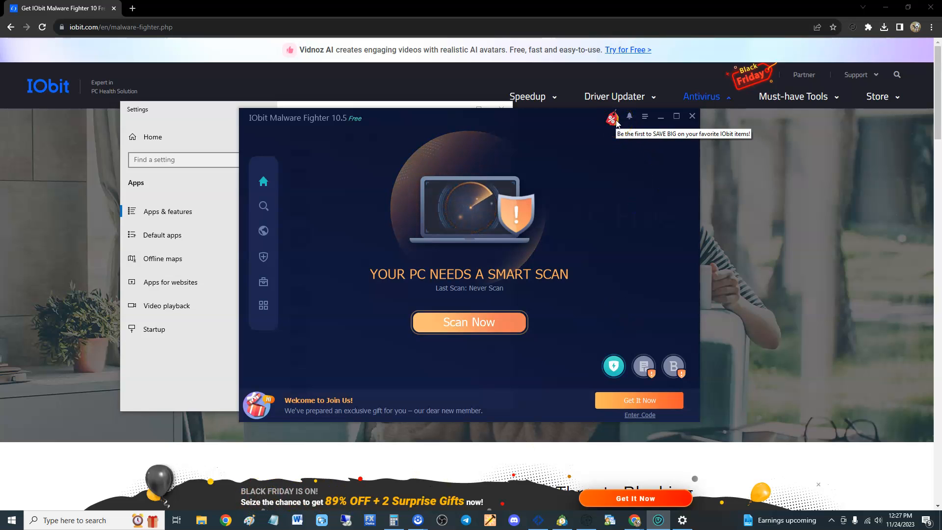
left_click(614, 117)
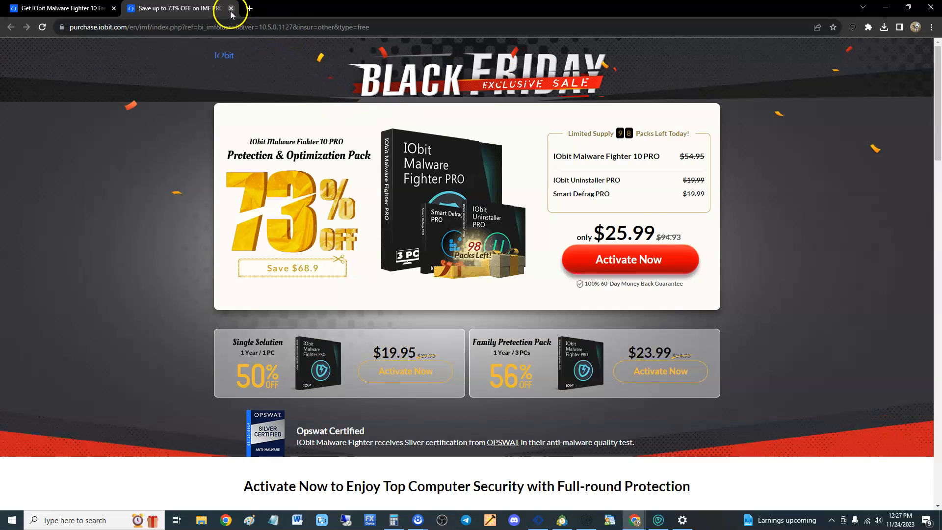
left_click(231, 9)
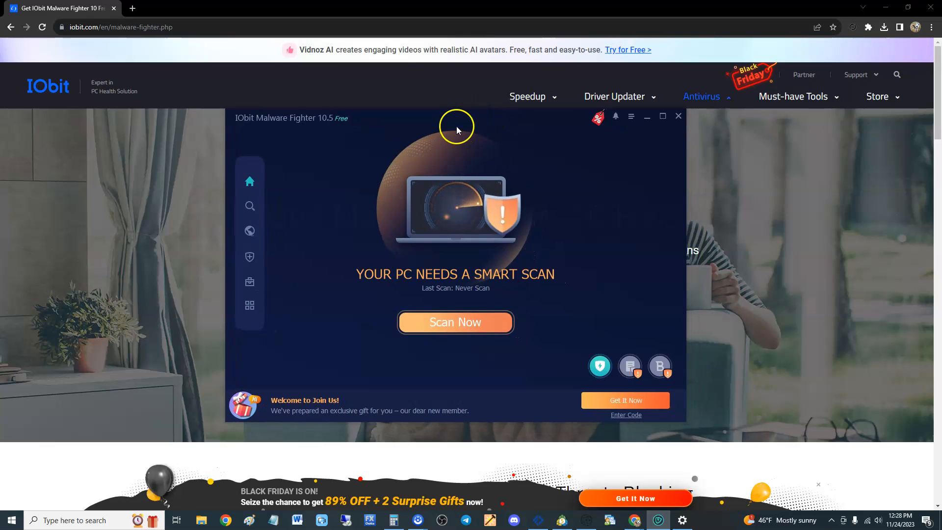
mouse_move(362, 253)
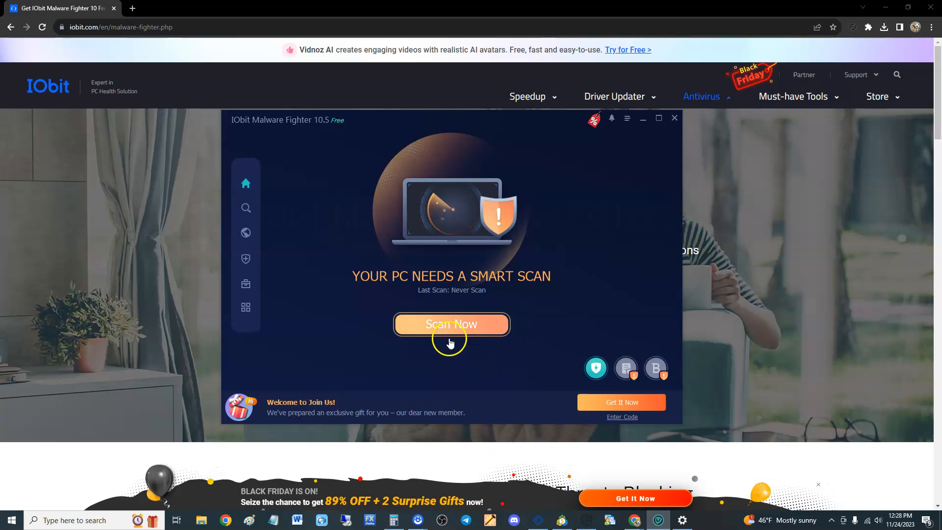
left_click(451, 324)
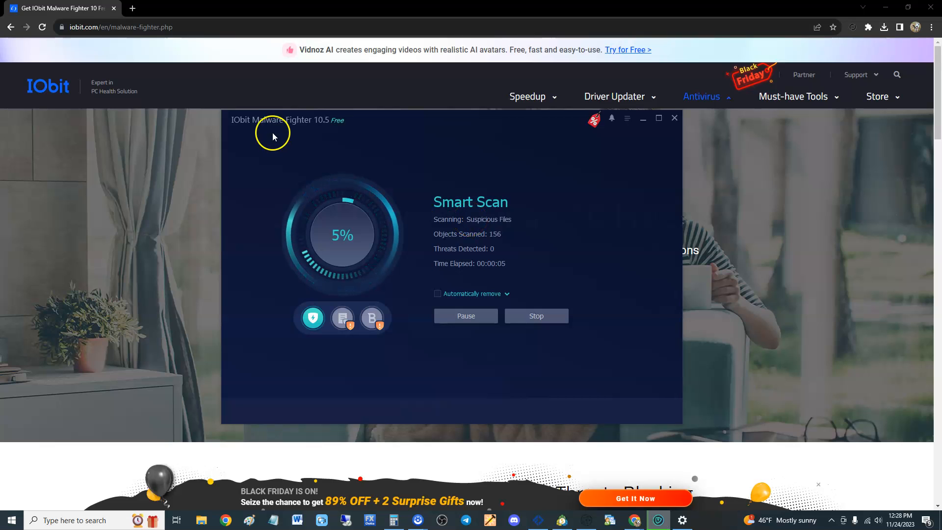
mouse_move(342, 317)
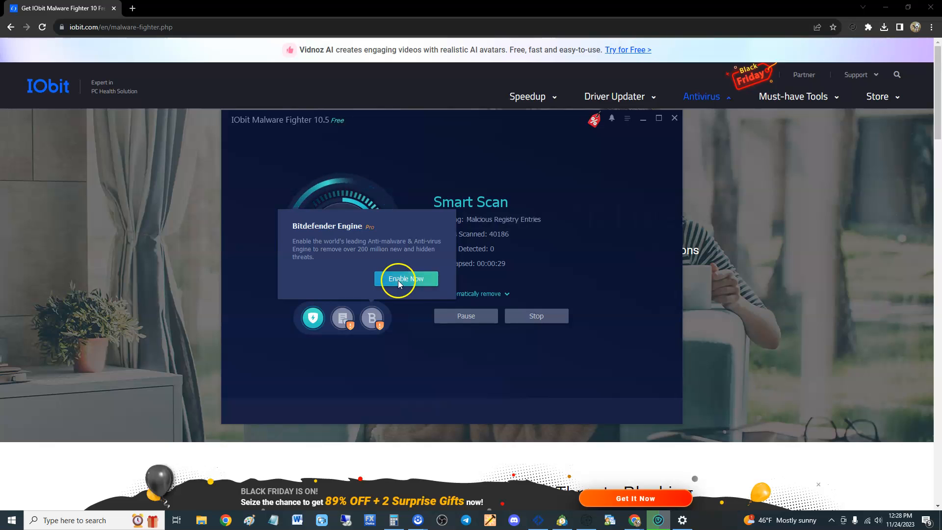
left_click(406, 278)
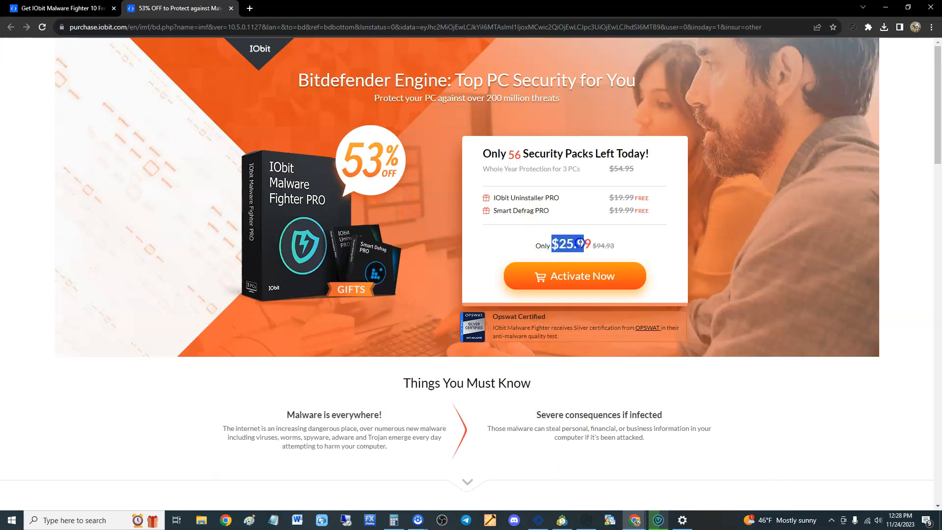
left_click(64, 9)
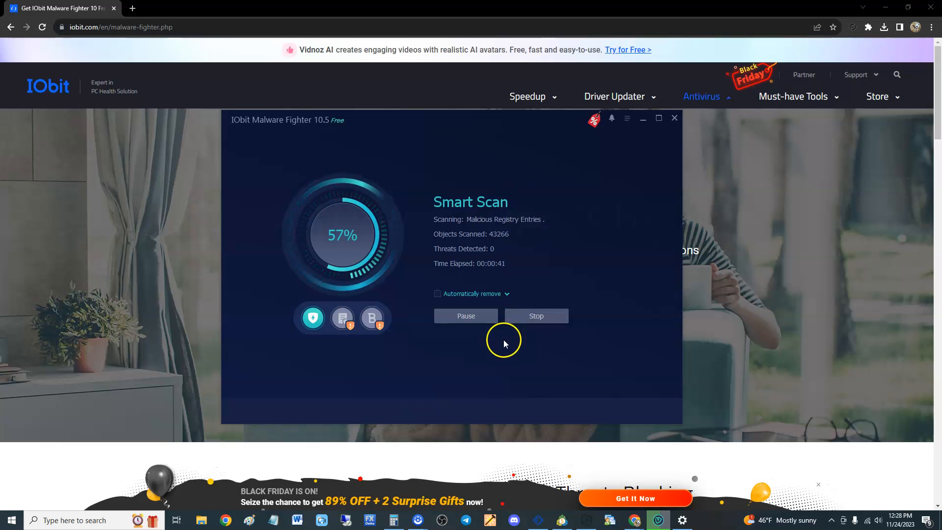
mouse_move(544, 350)
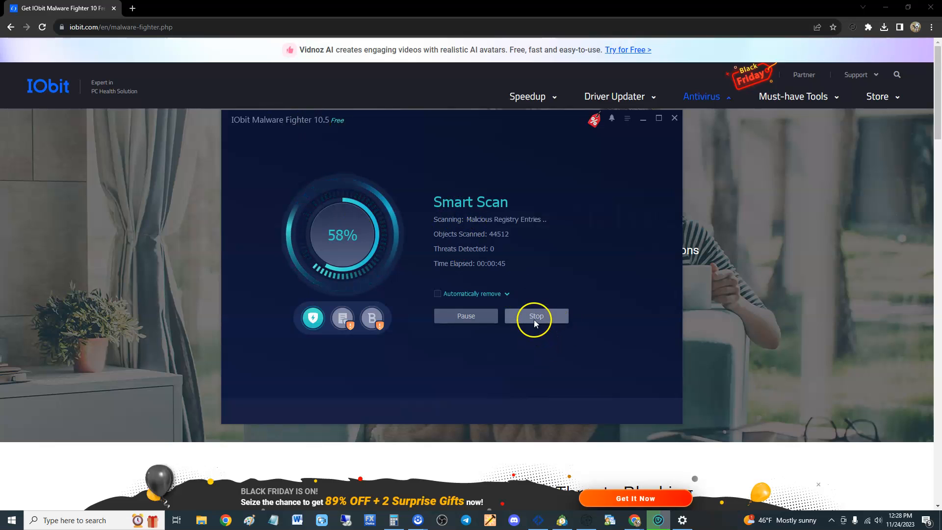
left_click(535, 316)
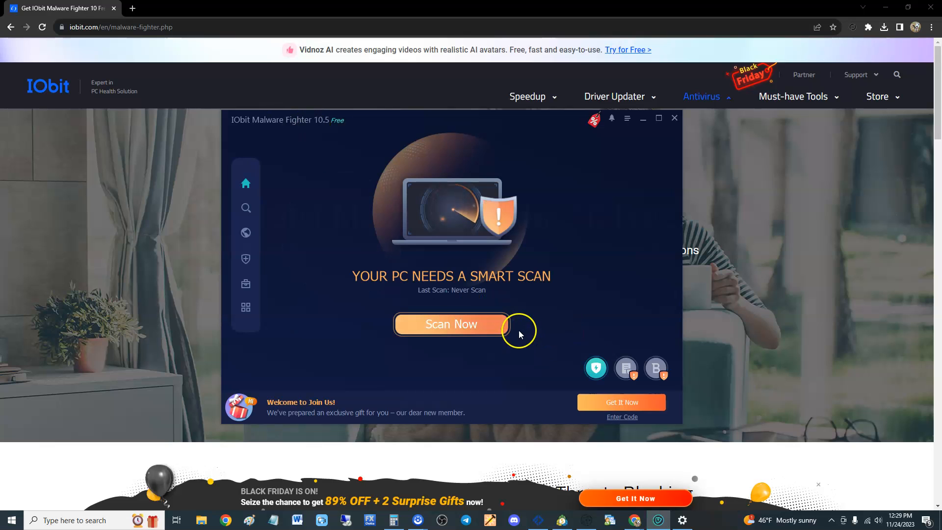
mouse_move(475, 146)
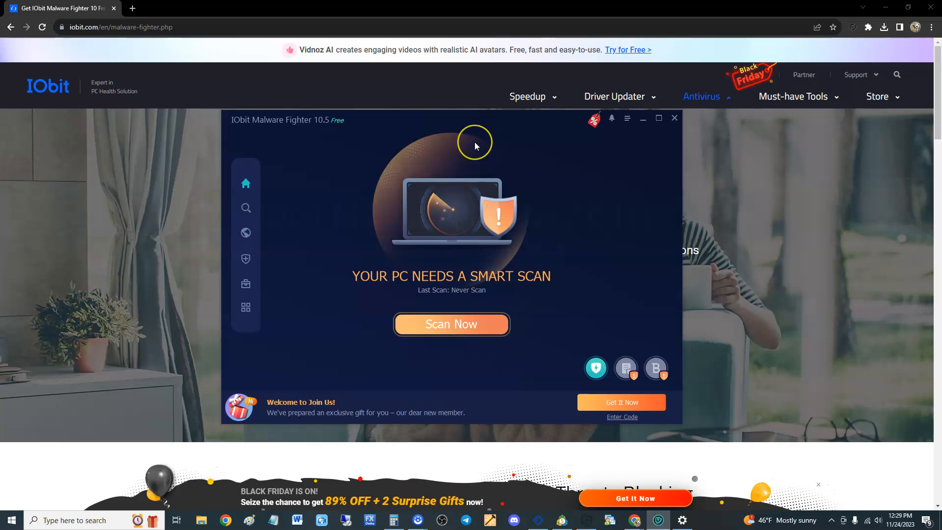
mouse_move(476, 146)
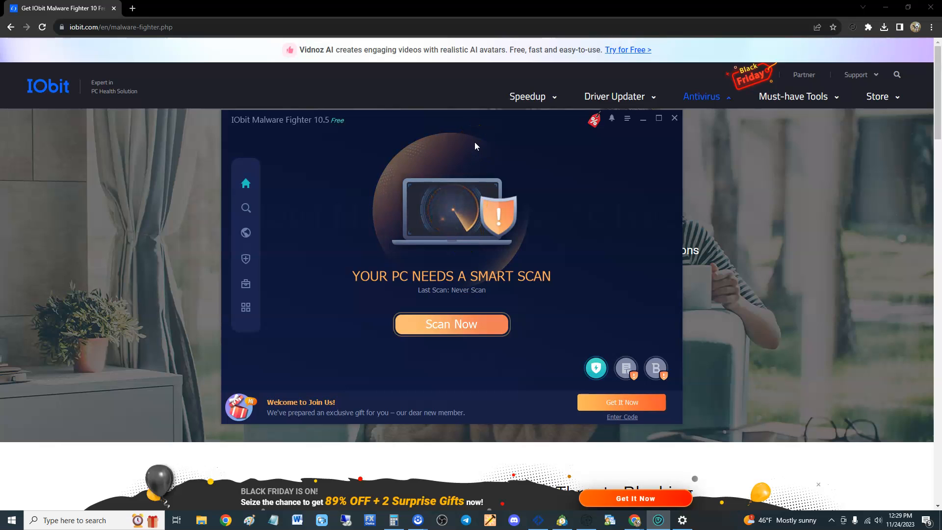
mouse_move(464, 256)
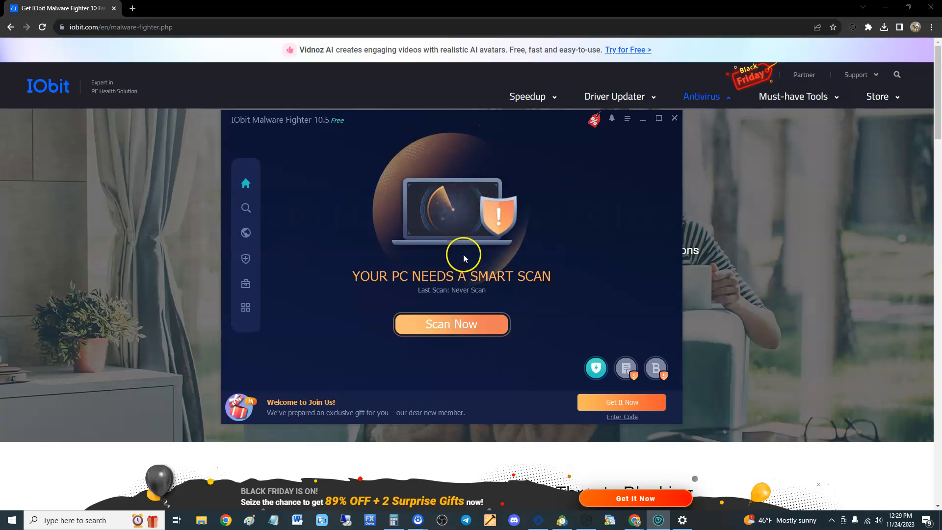
Open the Scan page offering Smart Scan, Full Scan and Custom Scan.
left_click(245, 208)
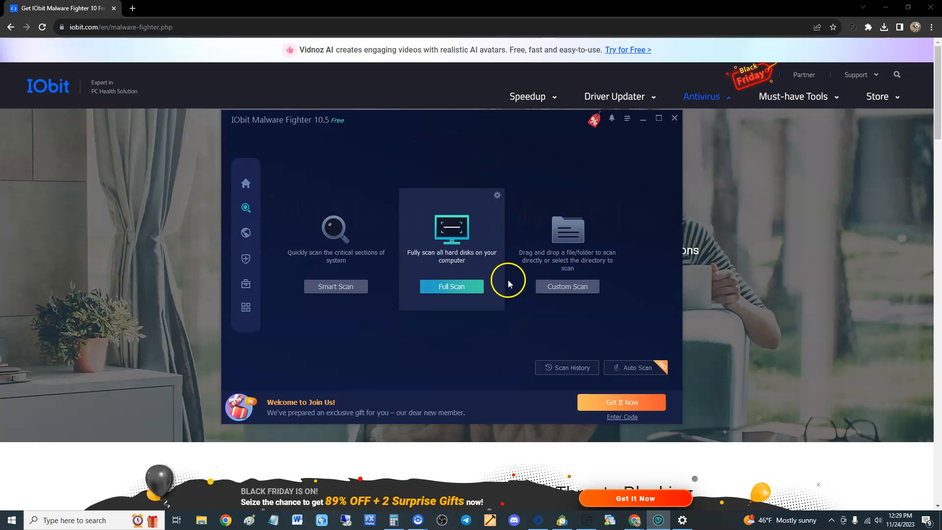
mouse_move(295, 272)
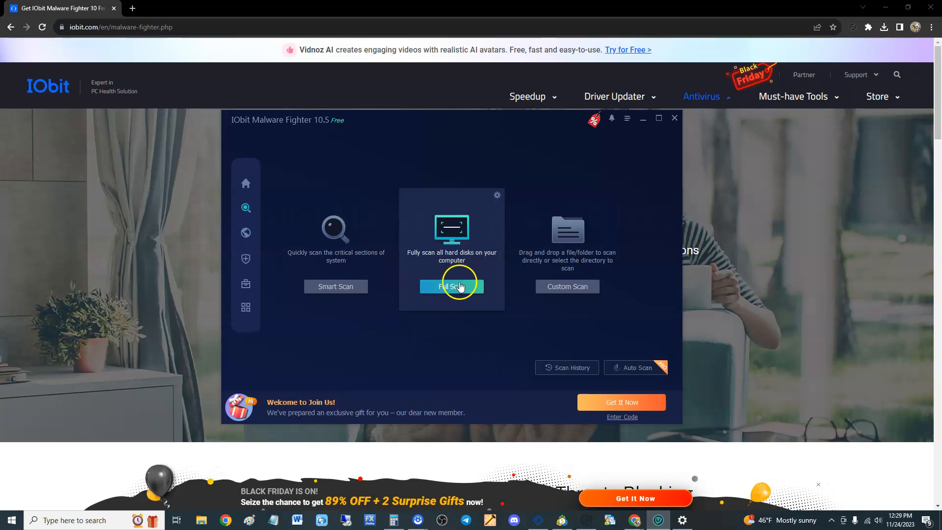
mouse_move(567, 286)
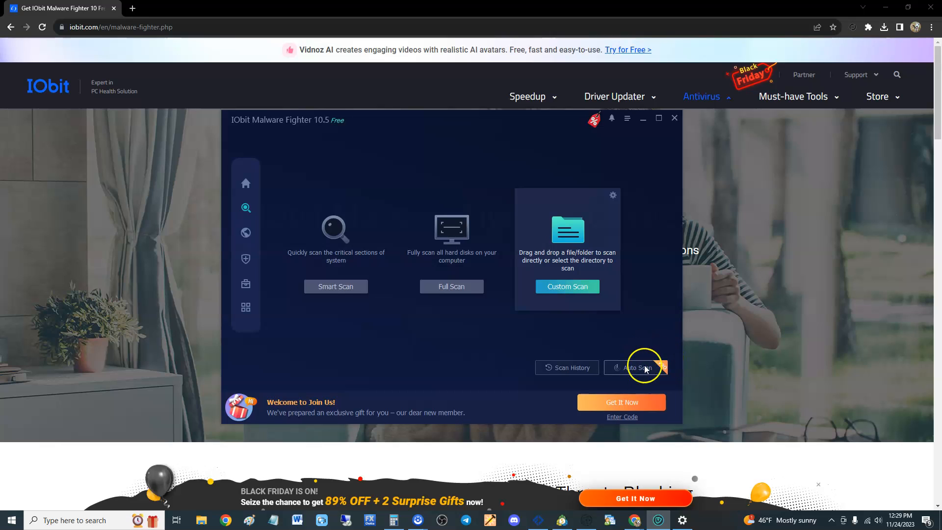
mouse_move(656, 369)
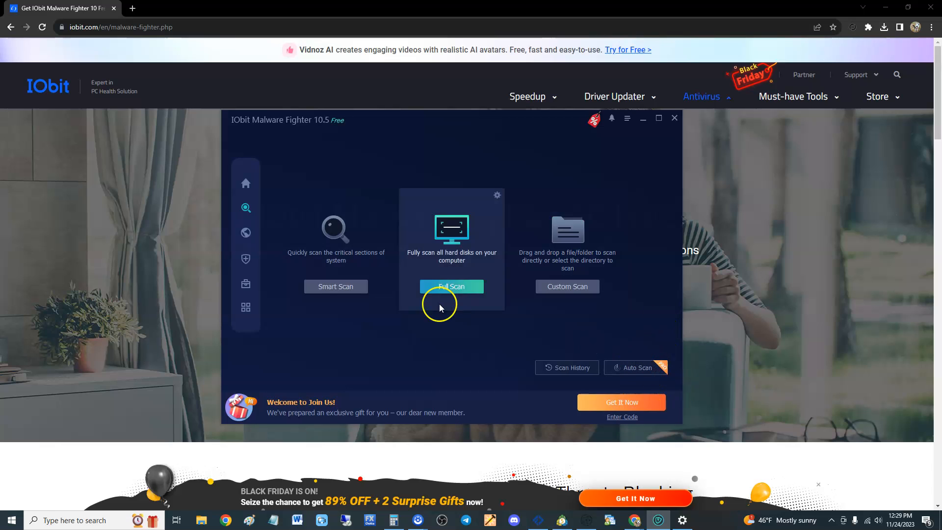
Open Browser Protection and switch on Surfing Protection, declining its browser extension.
left_click(246, 232)
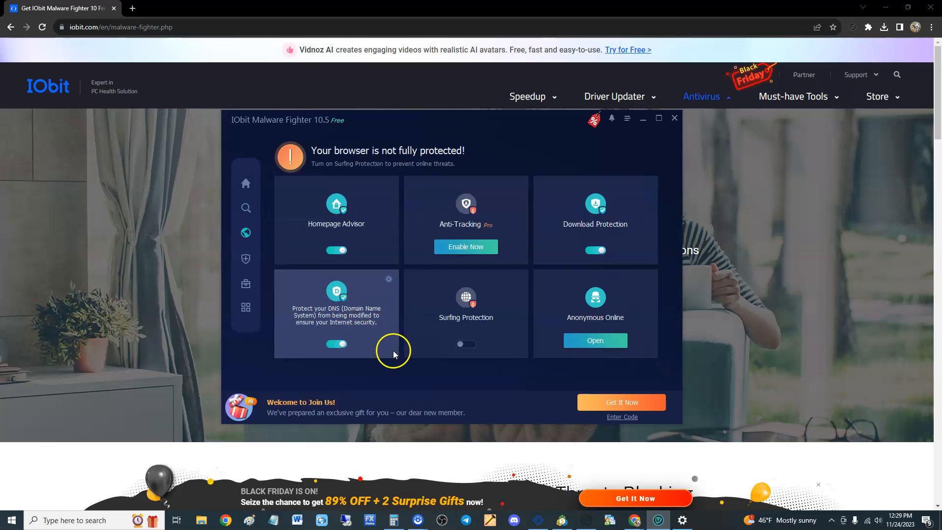
mouse_move(342, 255)
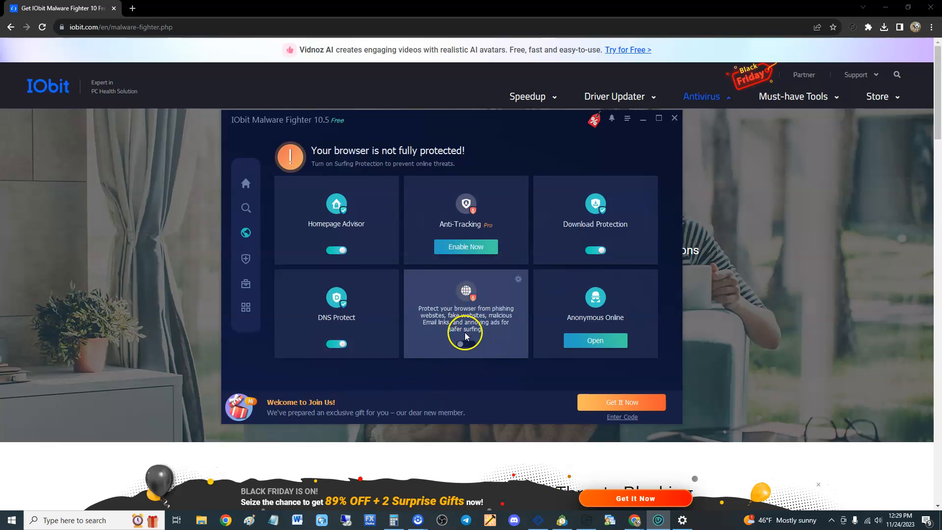
left_click(471, 343)
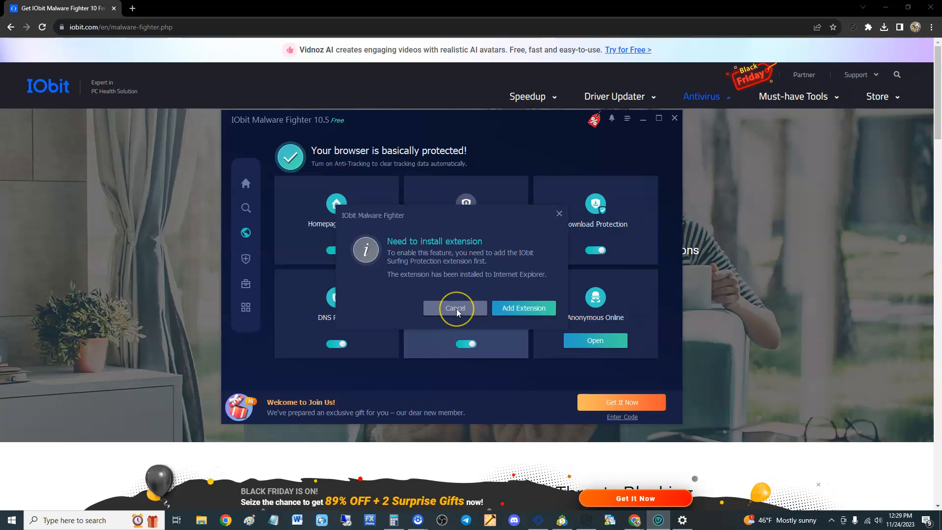
left_click(455, 308)
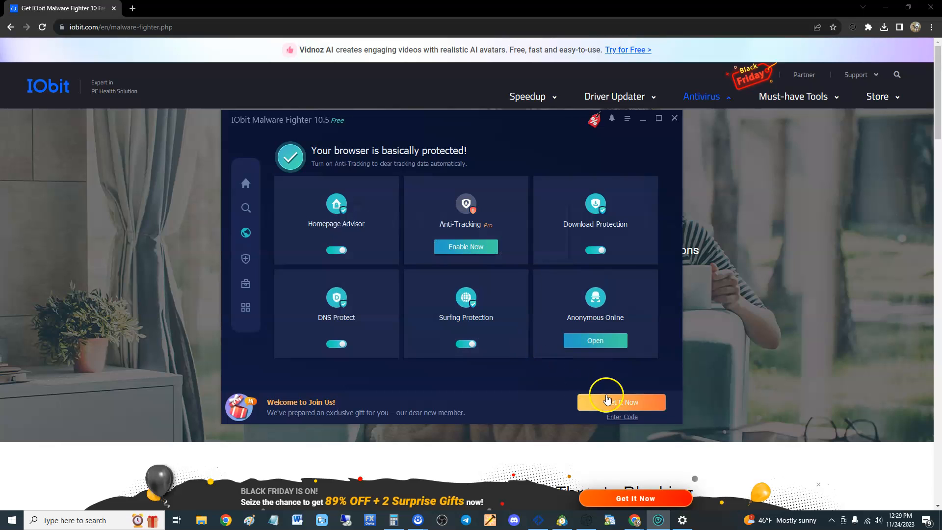
mouse_move(321, 266)
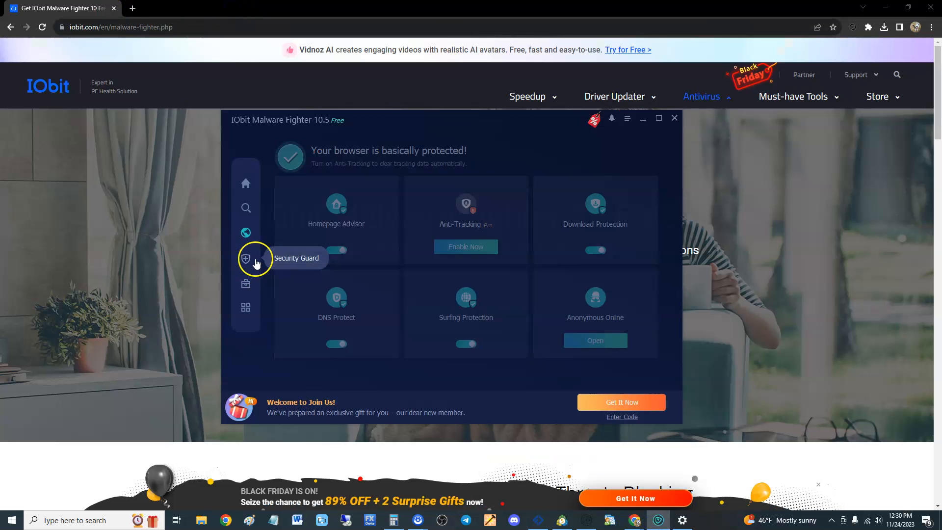
Open Security Guard's real-time protection settings and try turning on the Bitdefender Engine.
left_click(246, 259)
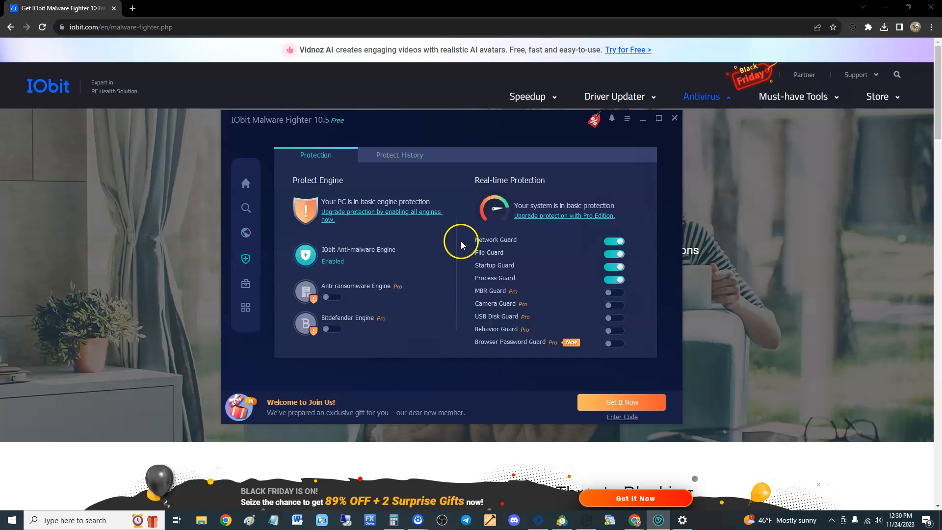
mouse_move(378, 203)
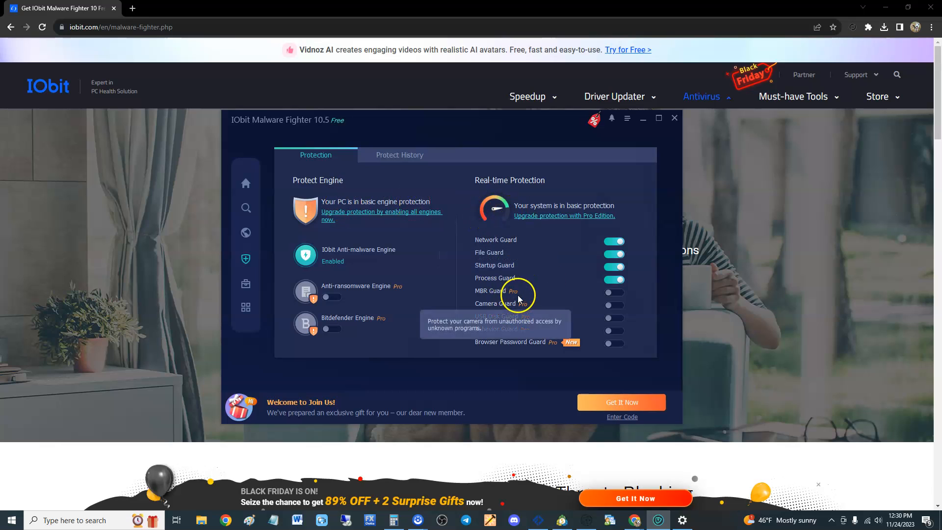
mouse_move(574, 280)
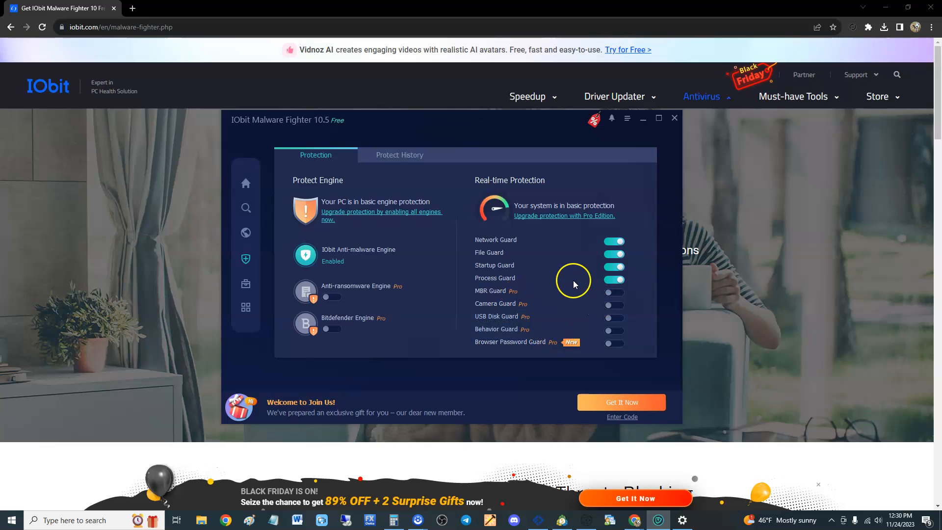
mouse_move(512, 243)
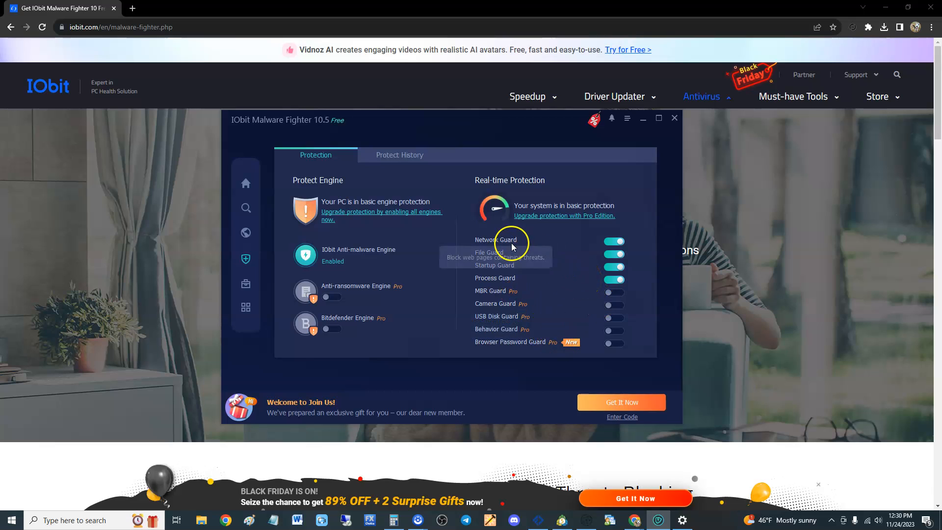
mouse_move(534, 305)
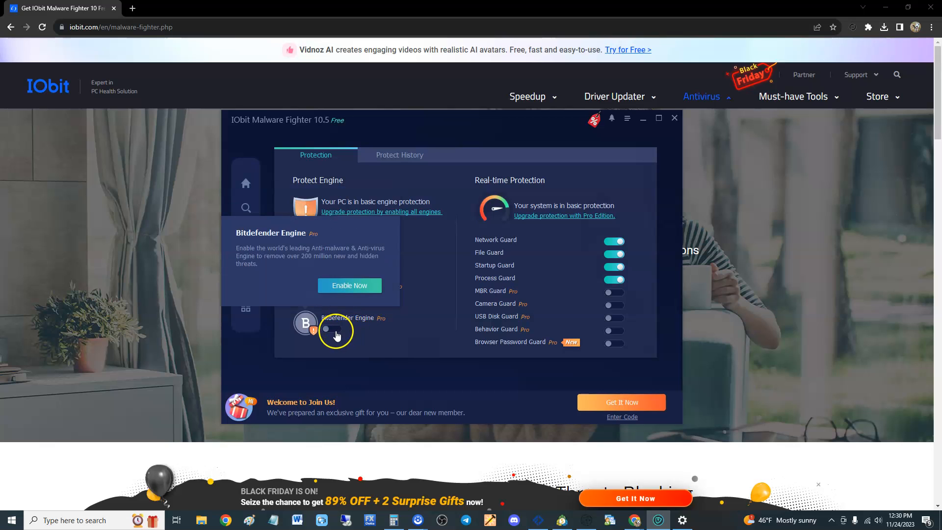
left_click(246, 282)
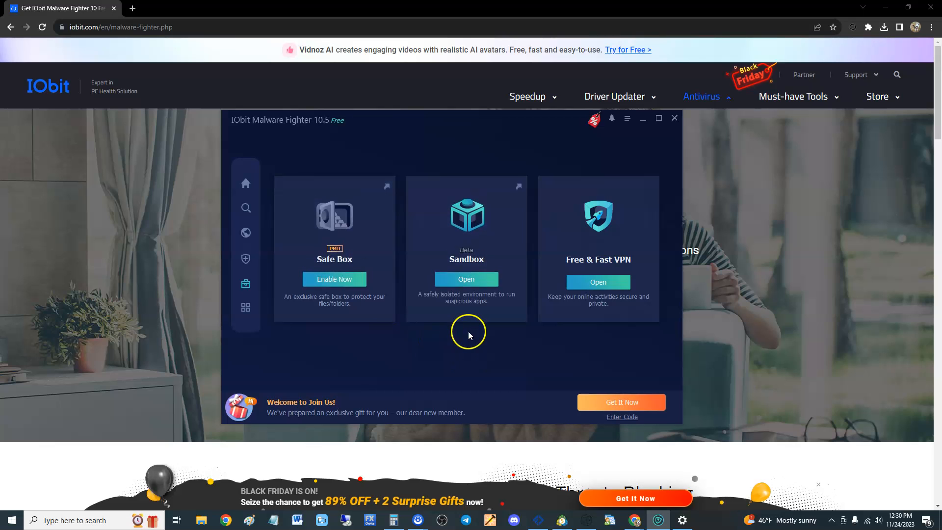
left_click(466, 279)
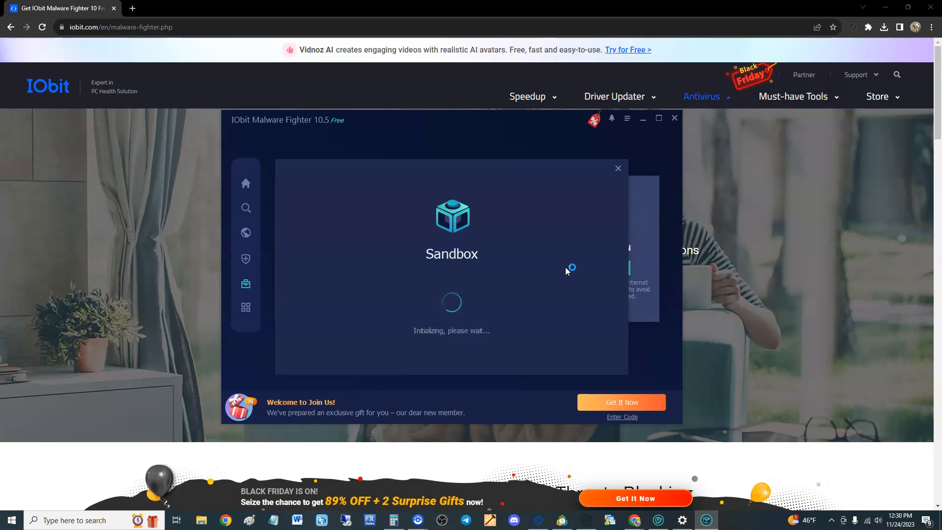
mouse_move(567, 272)
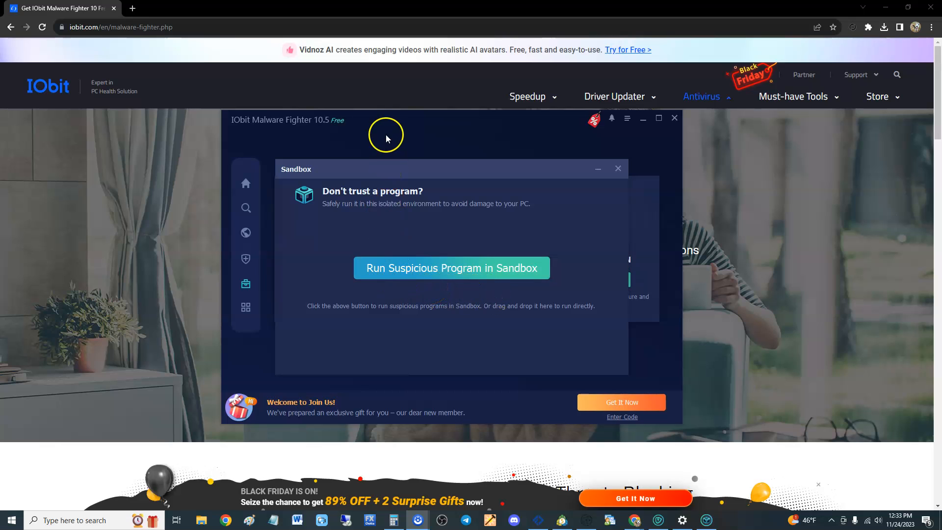
mouse_move(503, 278)
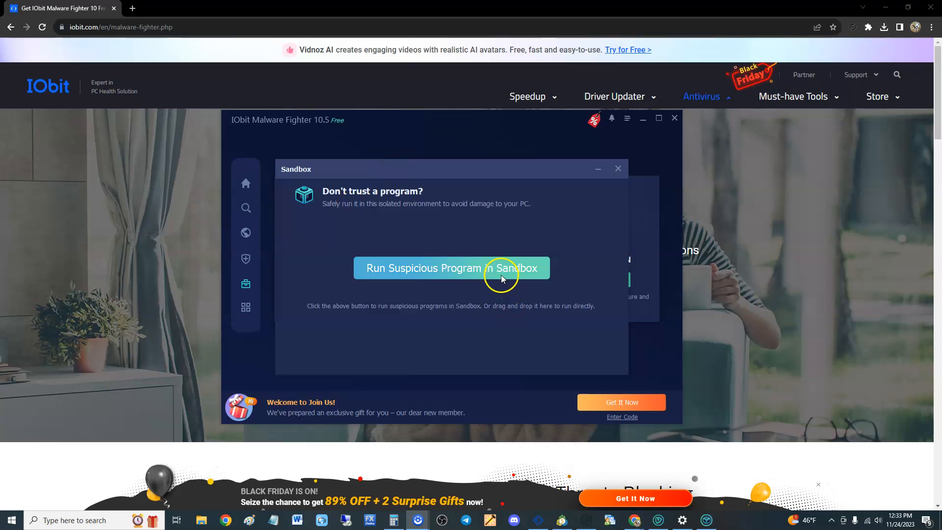
mouse_move(505, 259)
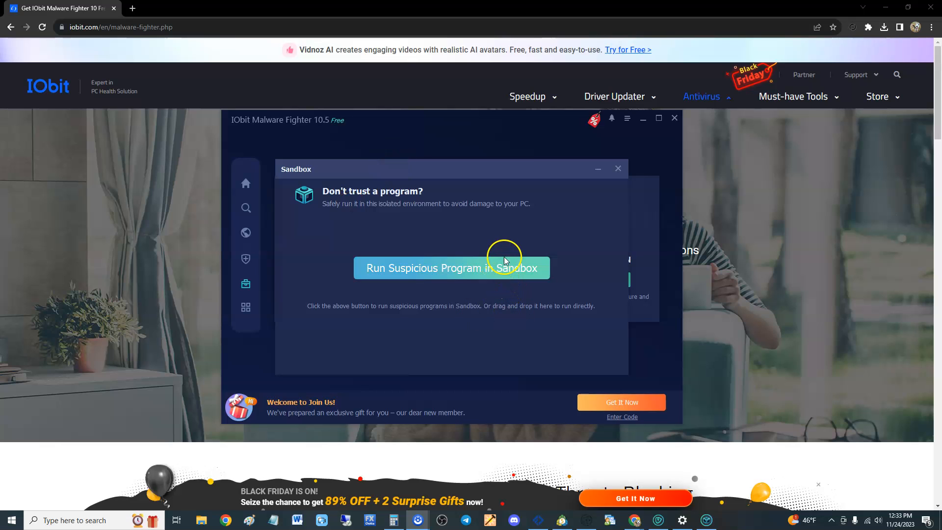
mouse_move(617, 169)
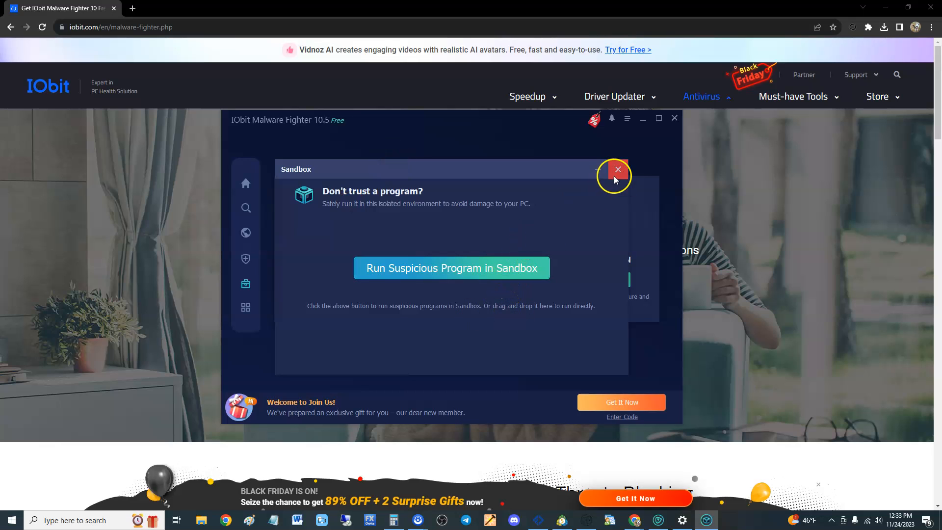
left_click(618, 169)
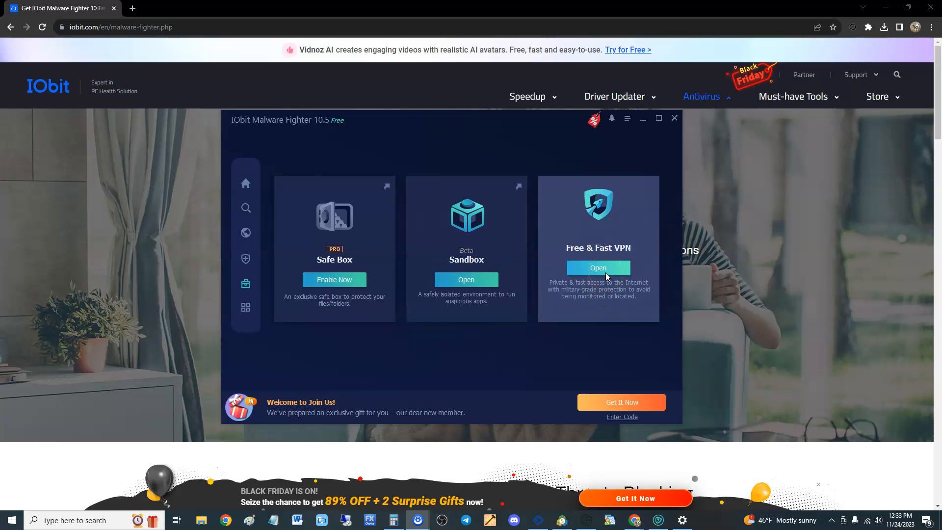
mouse_move(542, 352)
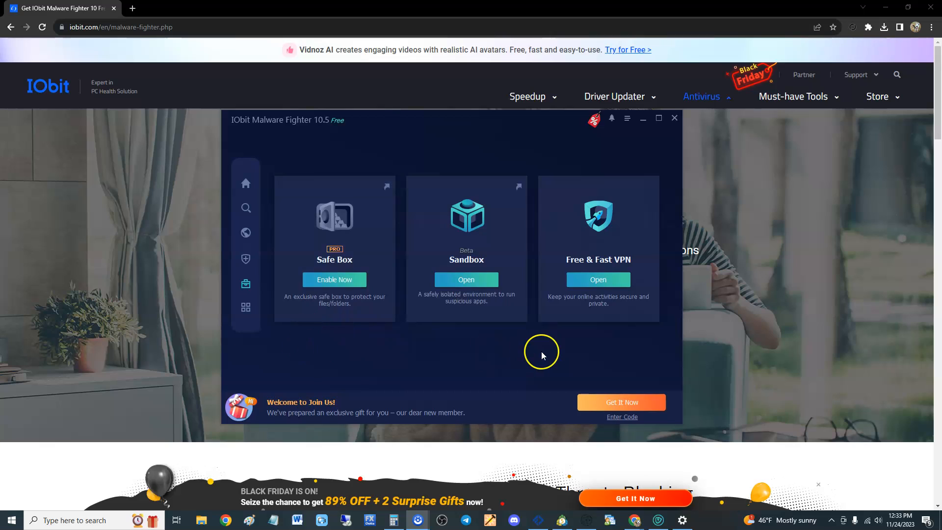
mouse_move(488, 348)
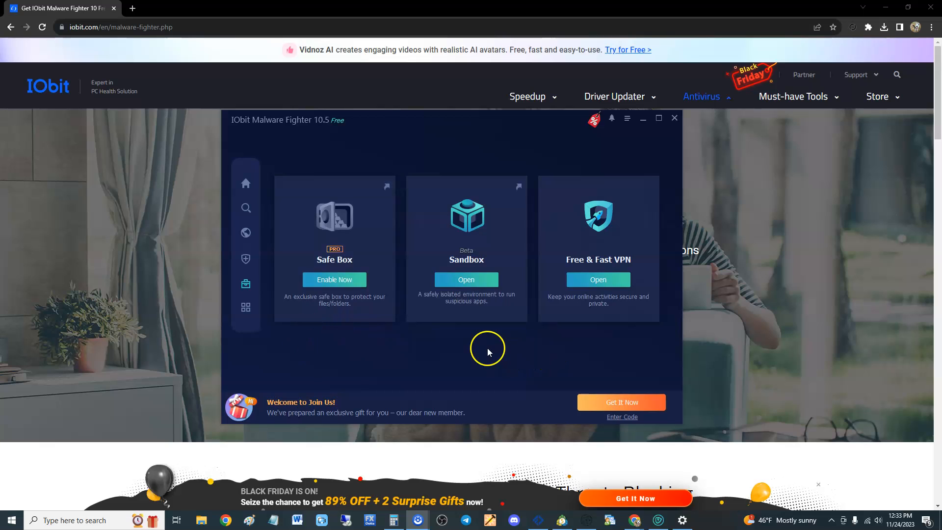
mouse_move(439, 336)
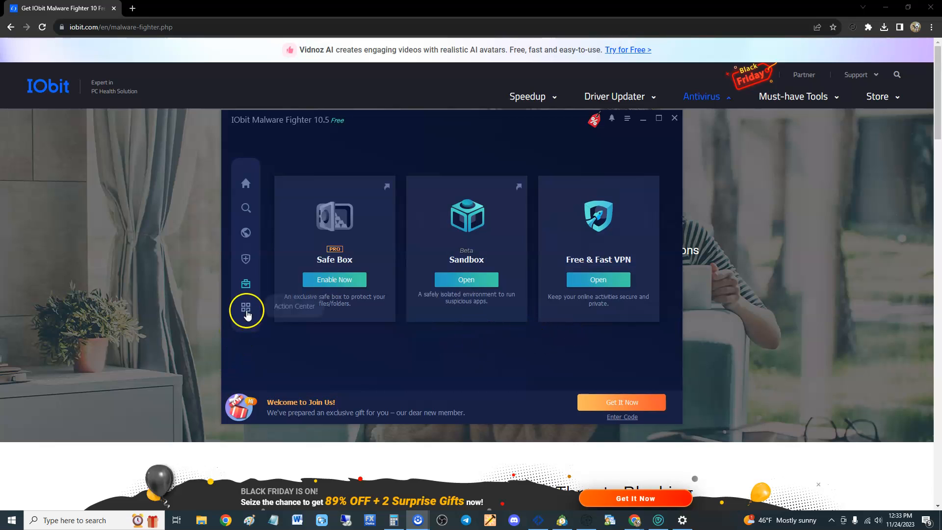
Open Action Center and scroll through the recommended IObit programs.
left_click(245, 310)
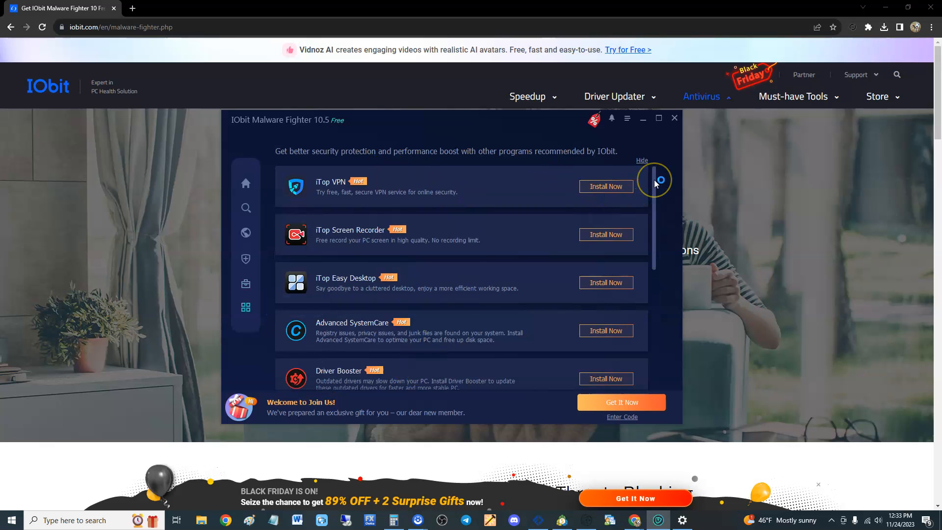
scroll("down", 3)
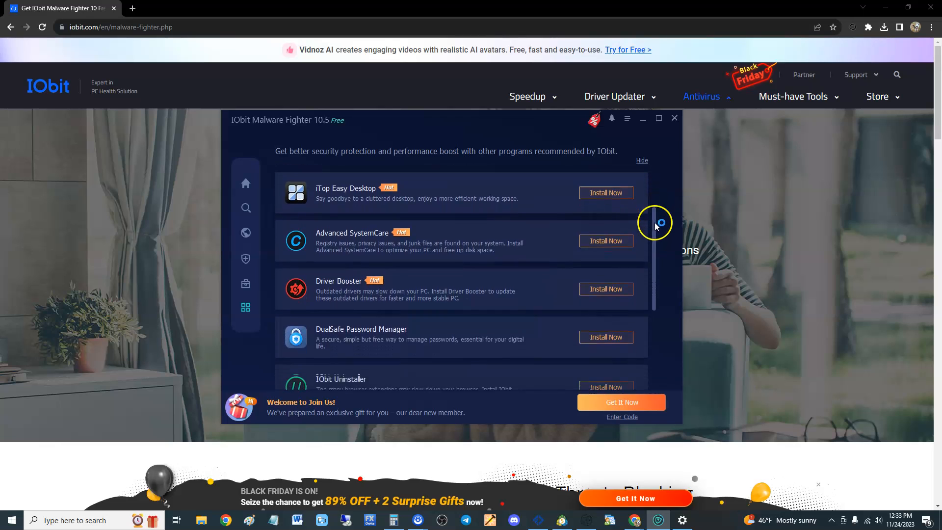
scroll("down", 3)
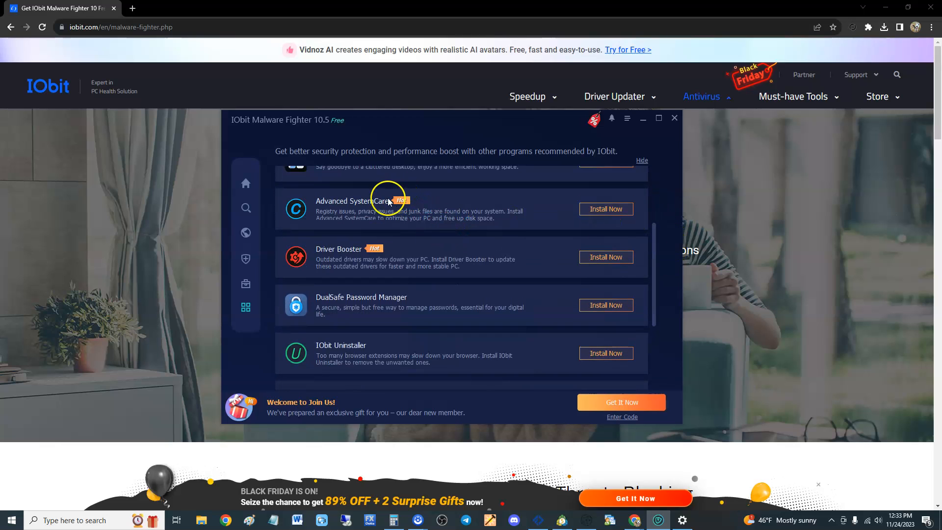
scroll("down", 3)
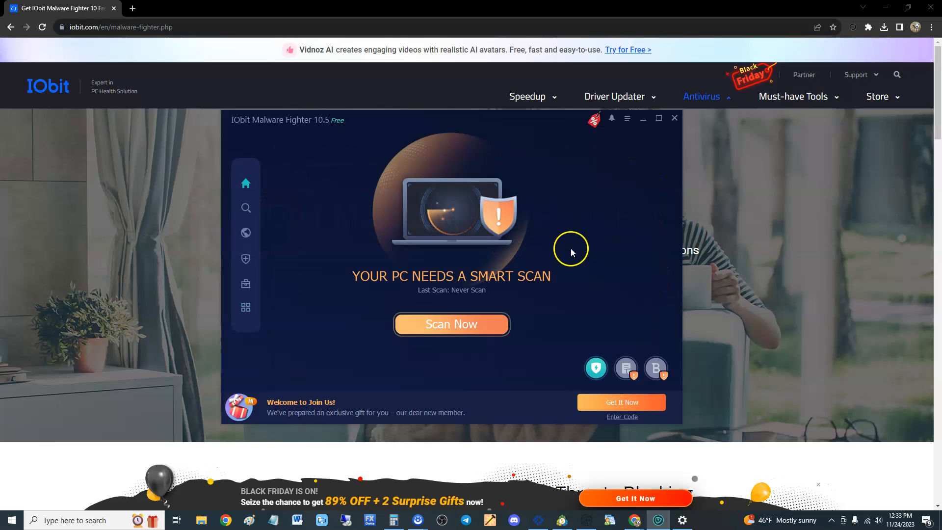
mouse_move(576, 253)
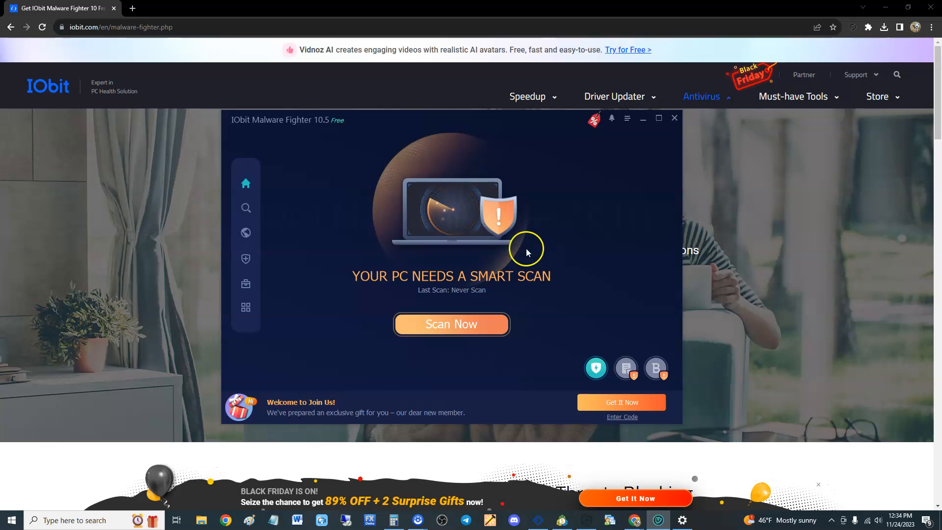
mouse_move(571, 272)
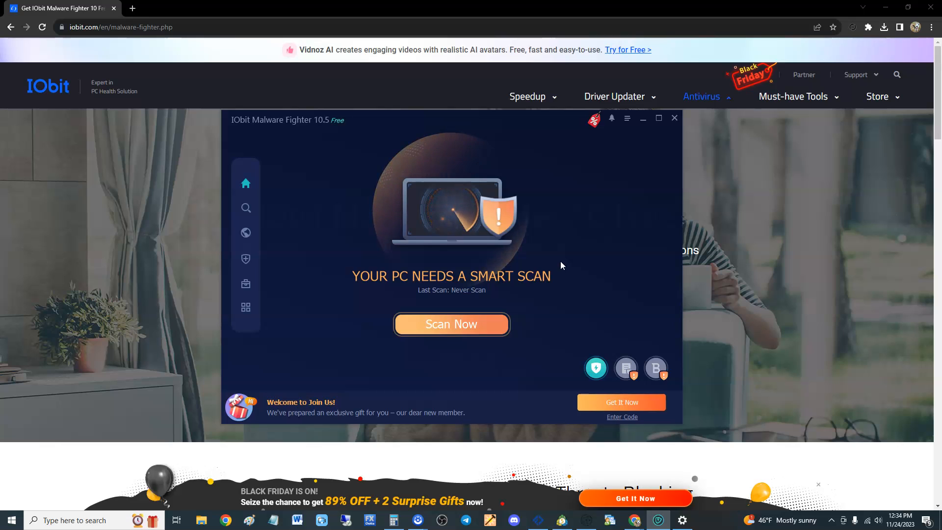
mouse_move(560, 251)
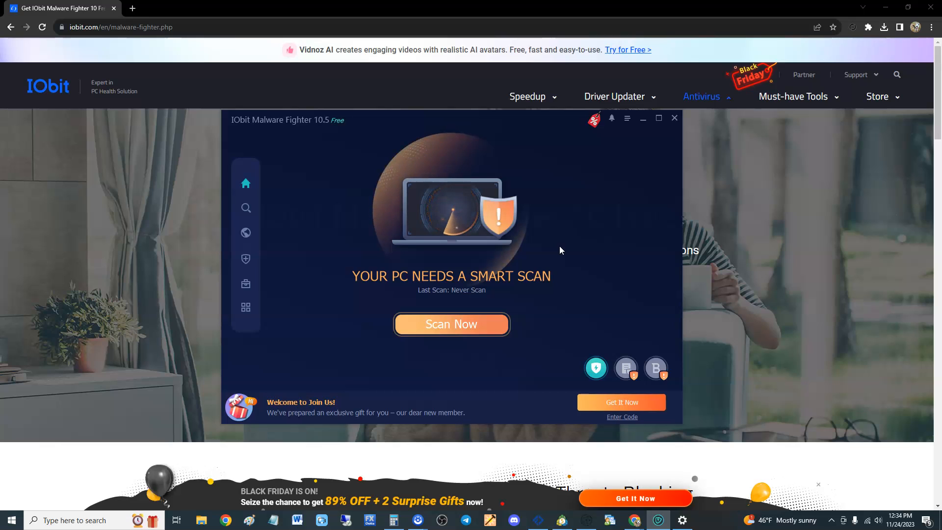
mouse_move(565, 245)
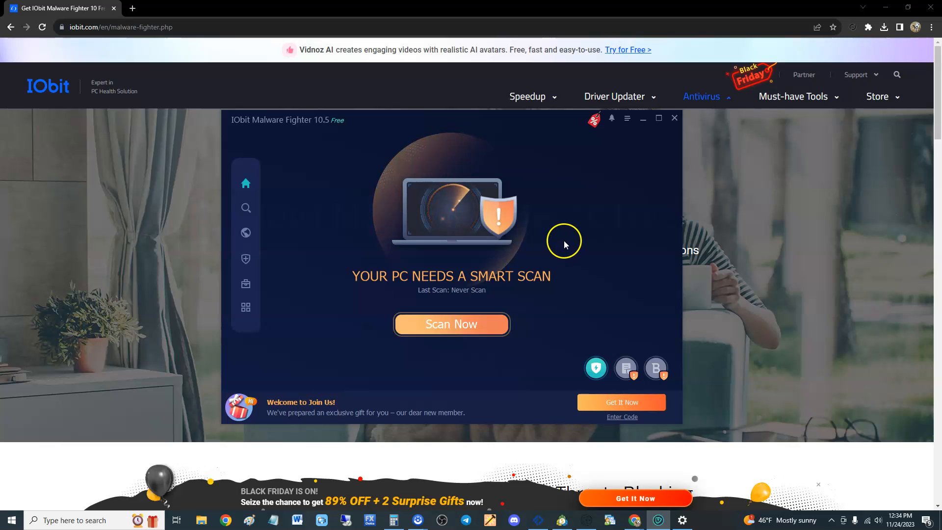
mouse_move(474, 192)
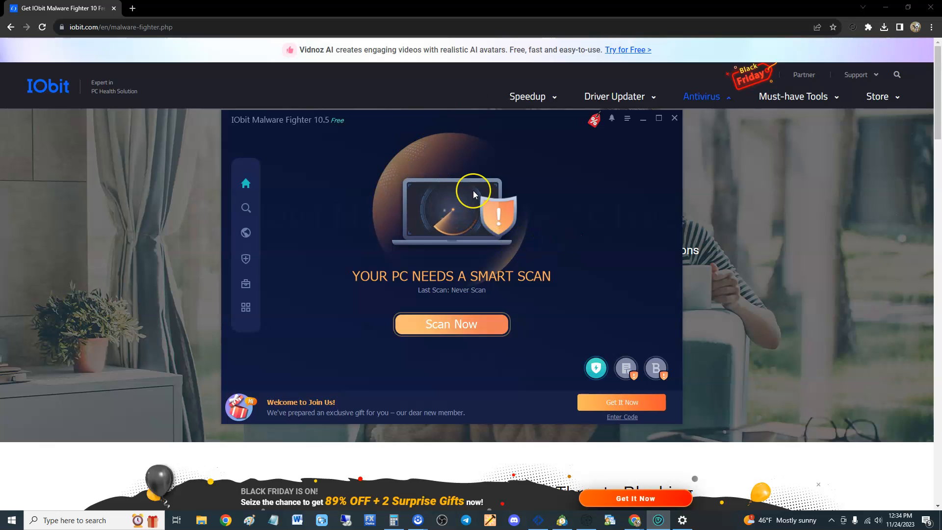
mouse_move(514, 187)
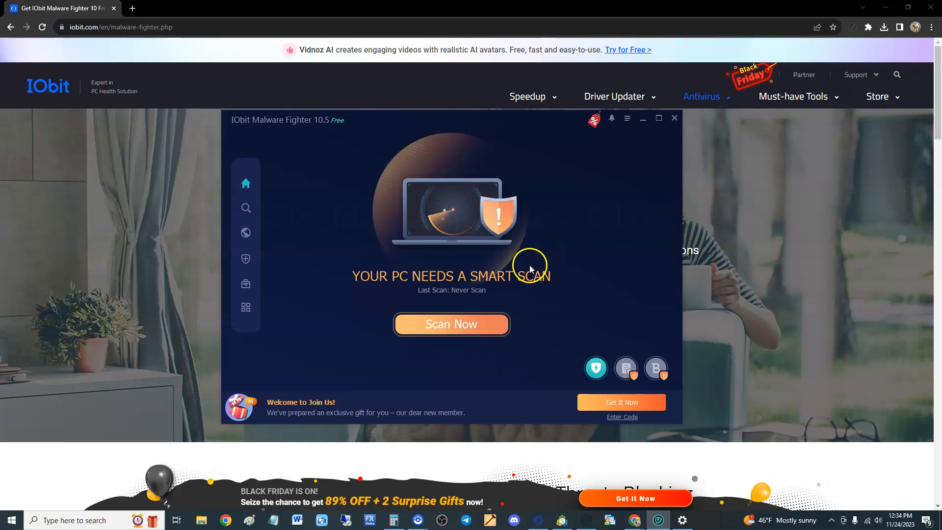
mouse_move(543, 266)
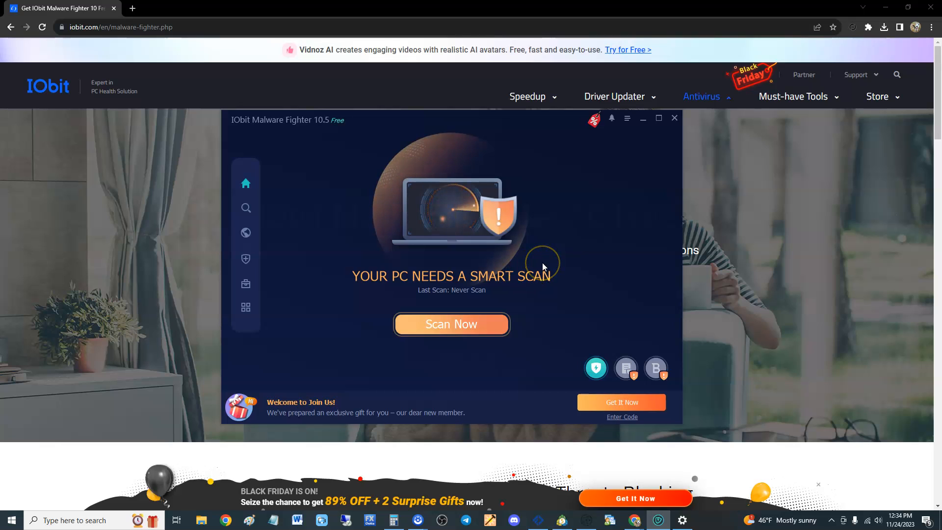